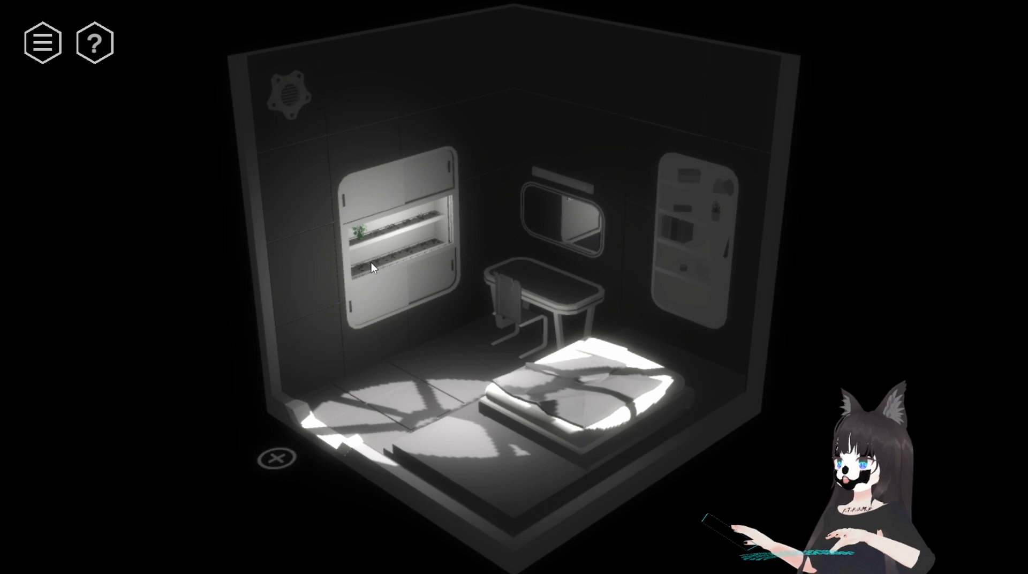
# - Examine Alice's wilted plant cabinet up close and dismiss the remark about her plants
pyautogui.click(43, 41)
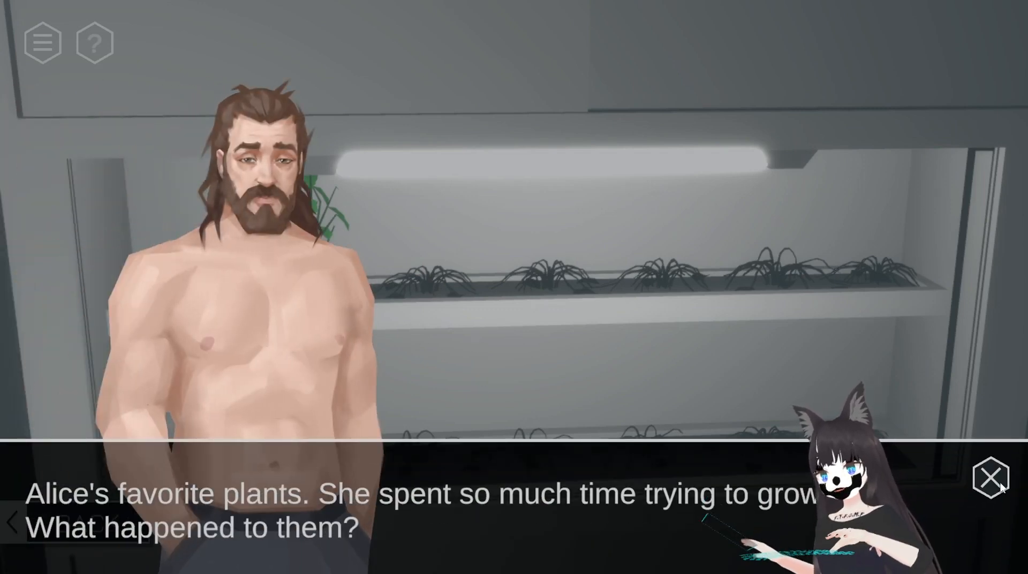
pyautogui.click(978, 478)
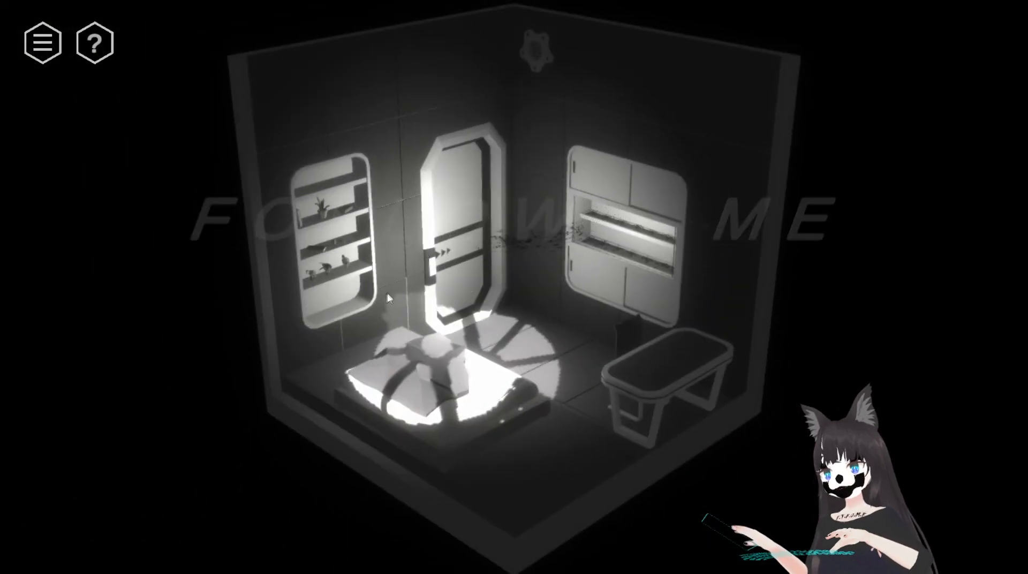
# - Zoom into the living-room cabinet and inspect the framed couple's photo
pyautogui.click(459, 263)
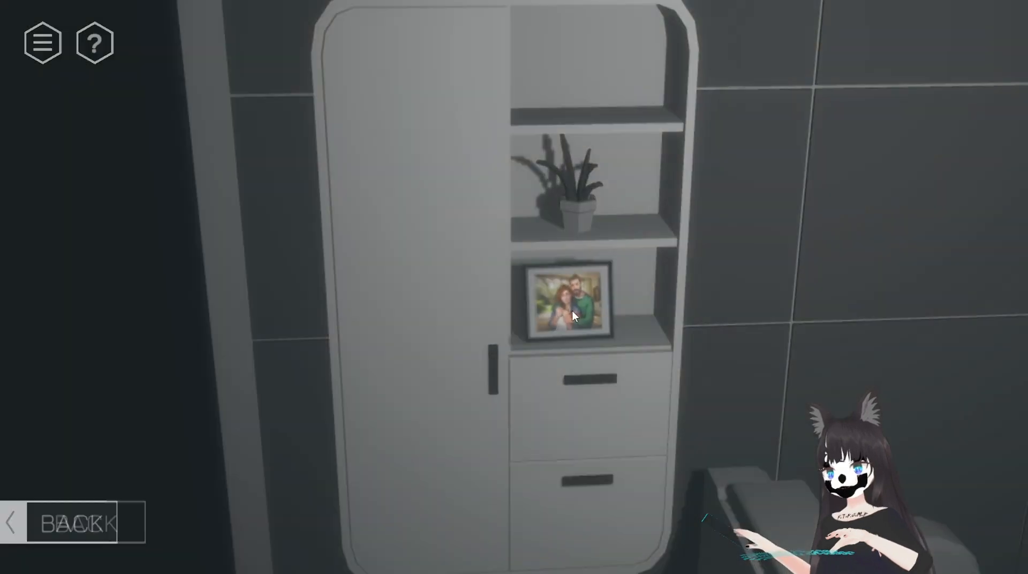
pyautogui.click(567, 302)
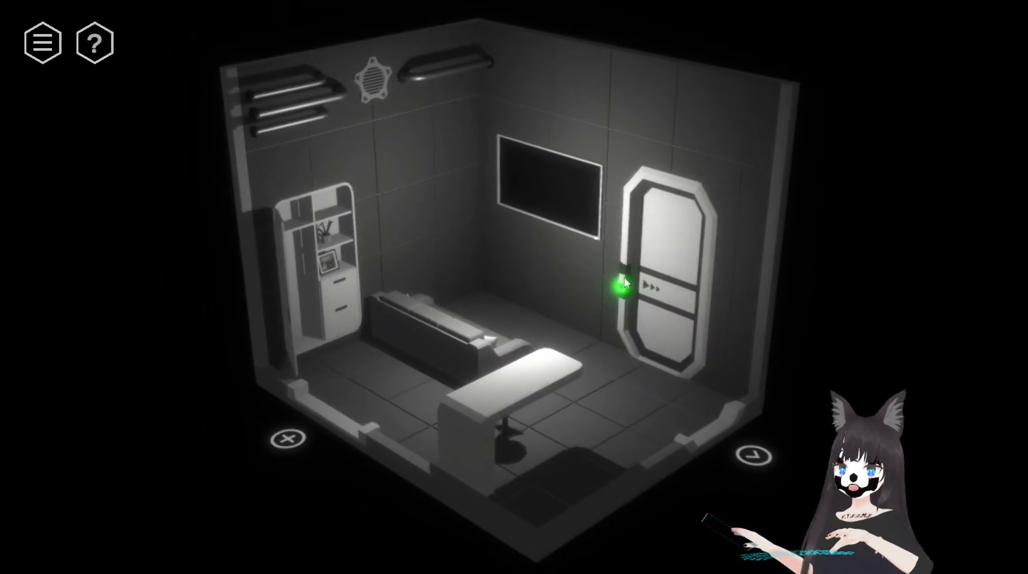
# - View the bathroom, return to the lounge, and interact with the TV until the dream dialogue
pyautogui.click(620, 284)
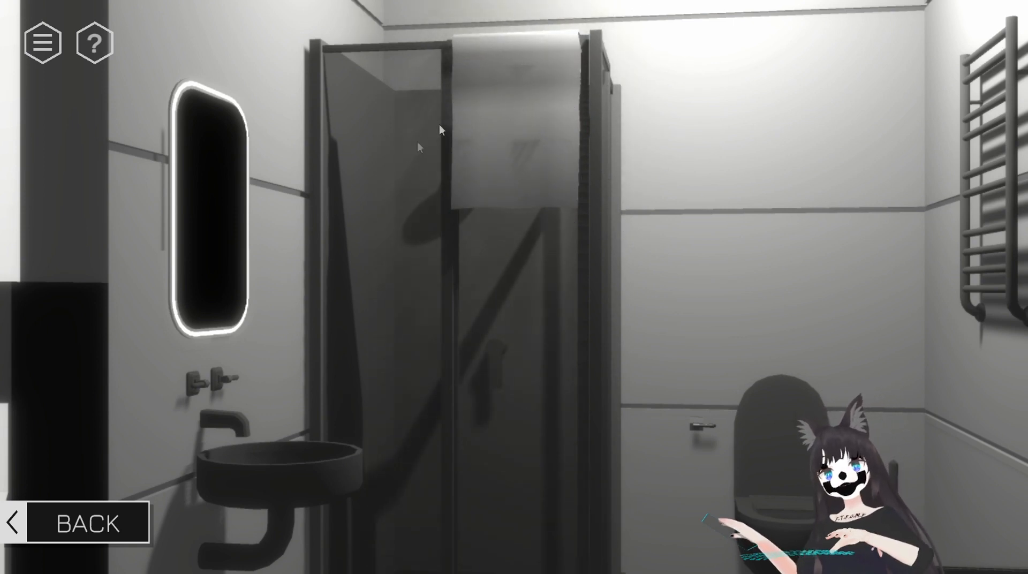
pyautogui.click(86, 523)
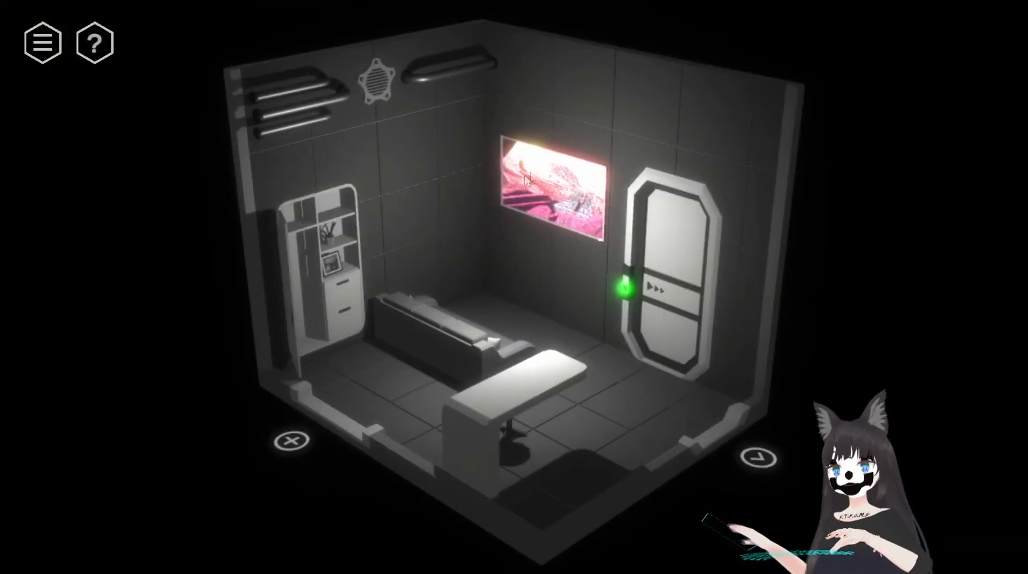
pyautogui.click(550, 187)
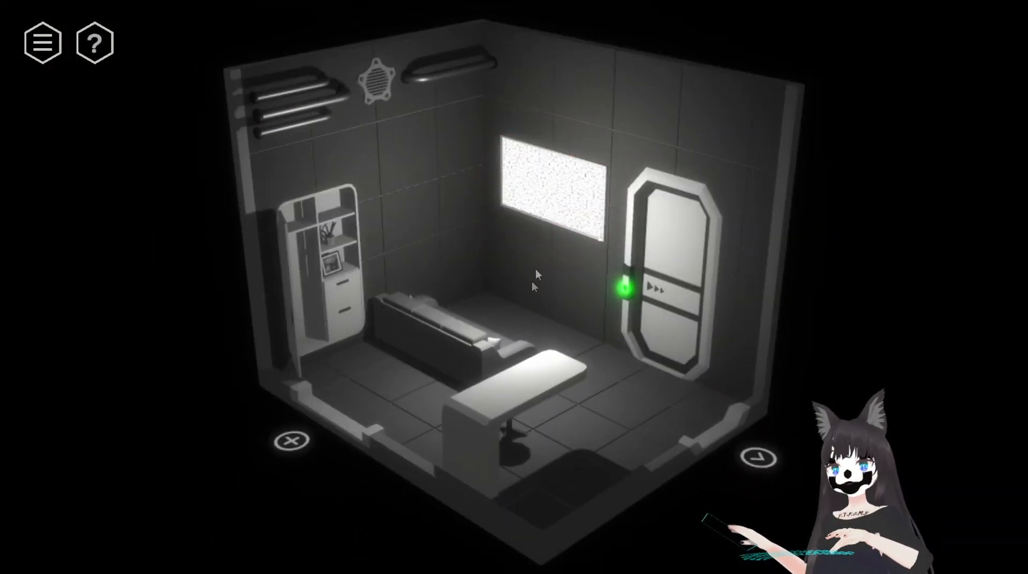
pyautogui.click(321, 262)
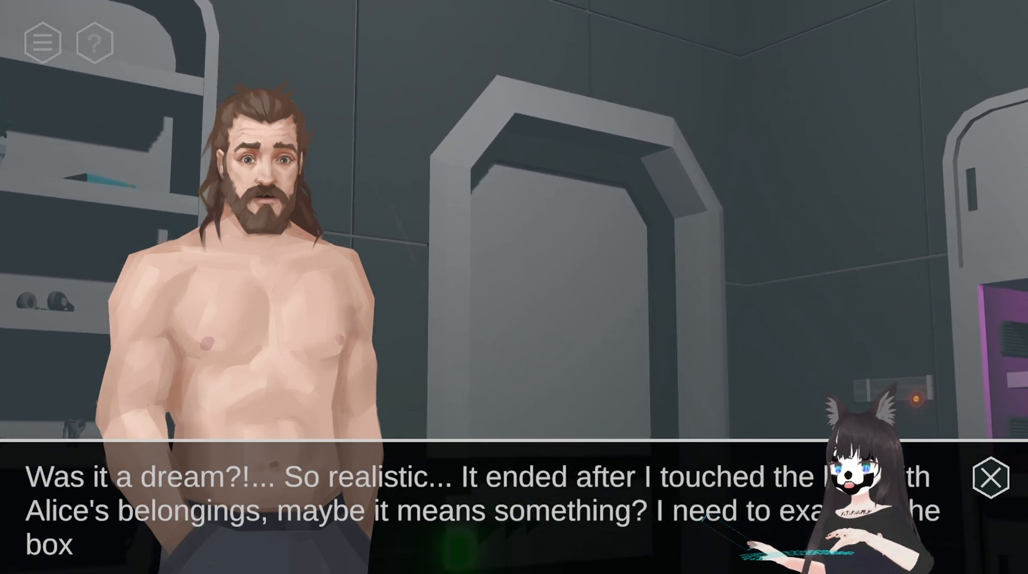
# - Dismiss the dream remark and inspect the bottle and items on the bedroom desk
pyautogui.click(993, 478)
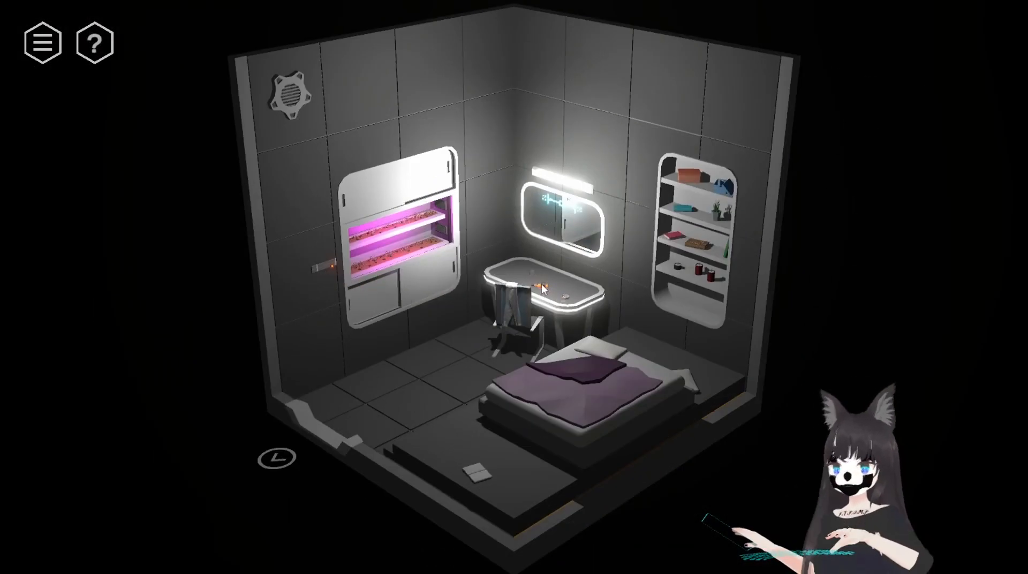
pyautogui.click(541, 289)
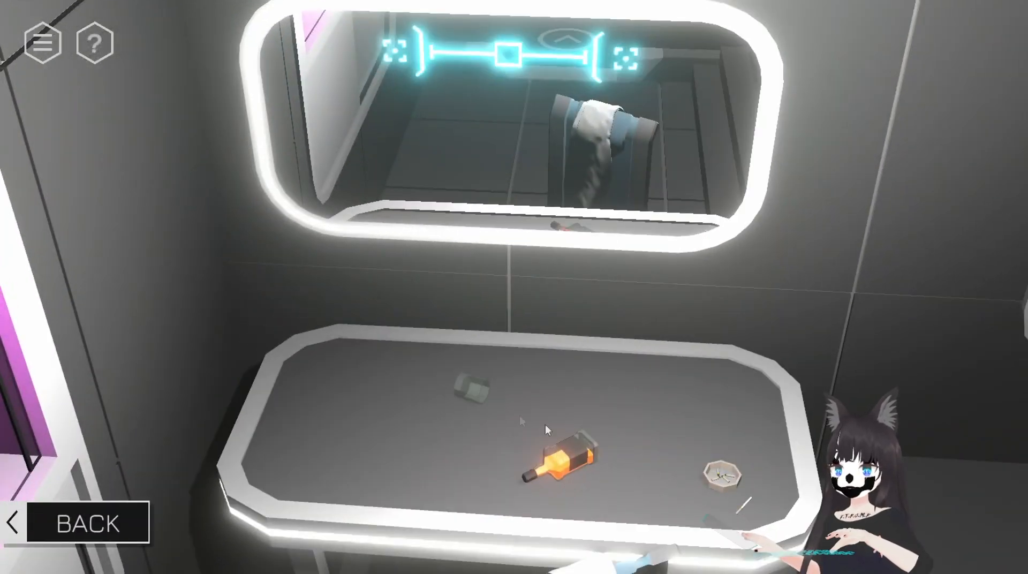
pyautogui.click(564, 453)
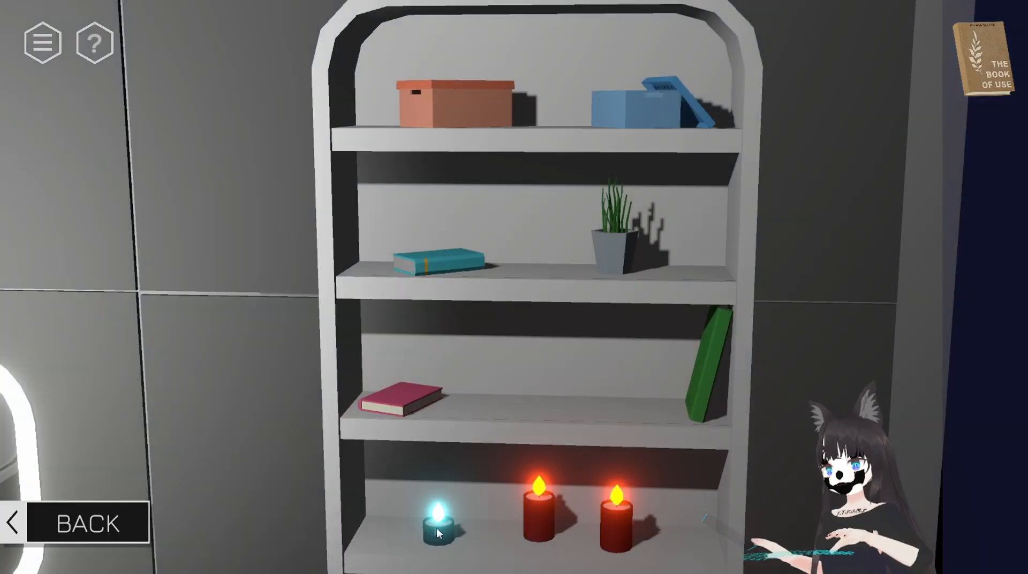
# - Open the growing cabinet's water, fire and wind panel at zero, then close it
pyautogui.click(613, 511)
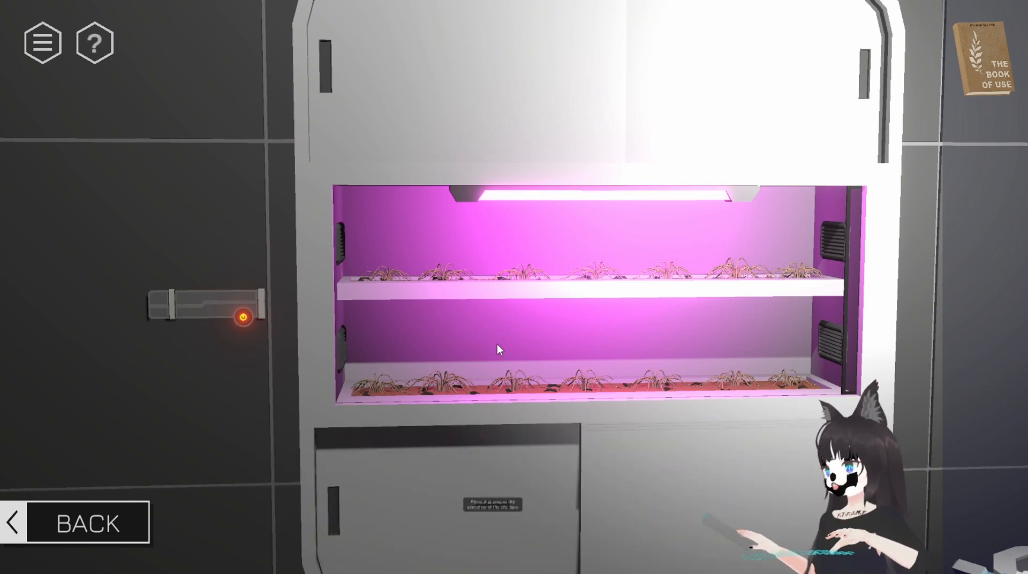
pyautogui.click(240, 315)
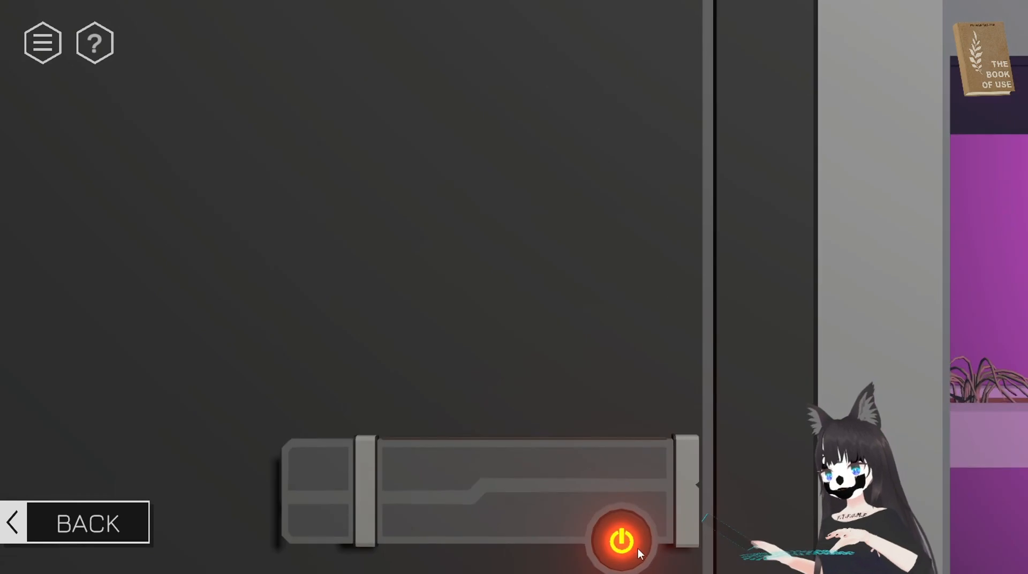
pyautogui.click(618, 540)
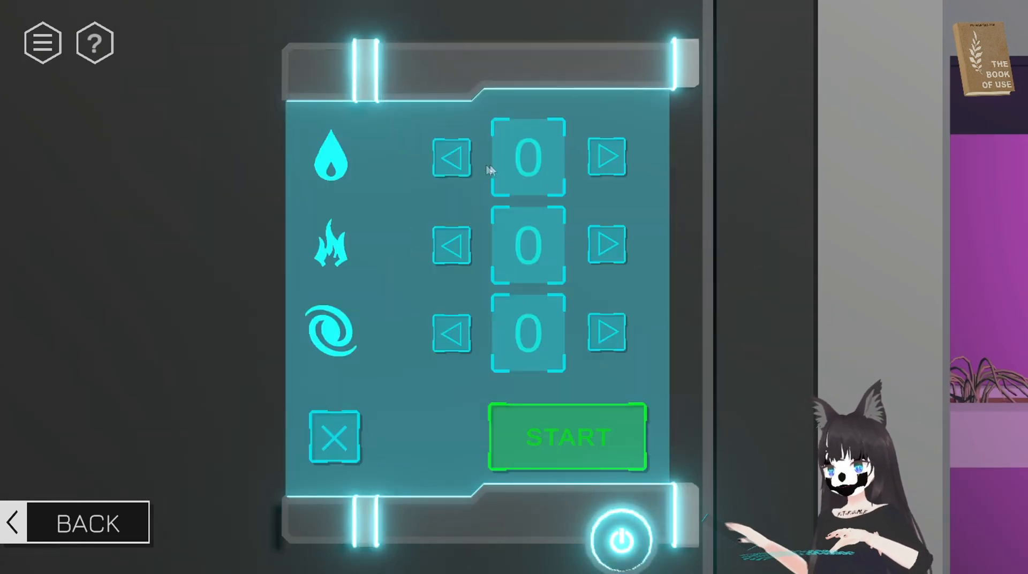
pyautogui.moveTo(651, 553)
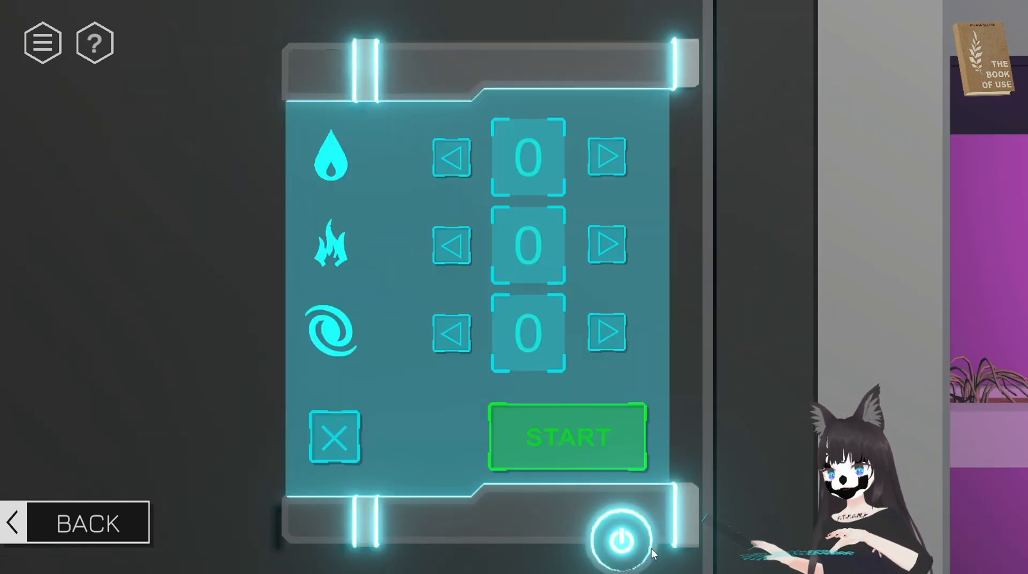
pyautogui.click(619, 540)
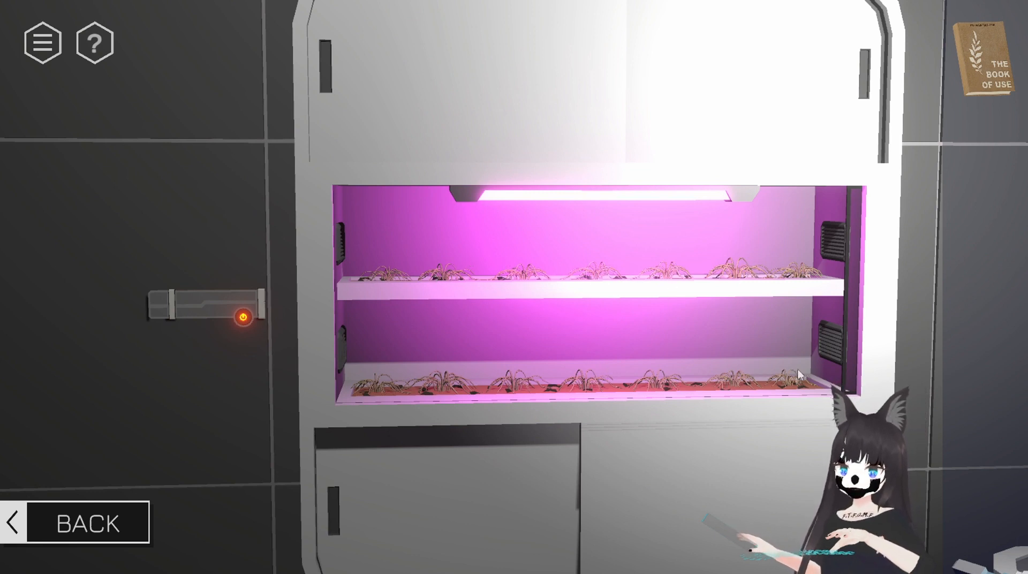
pyautogui.moveTo(810, 282)
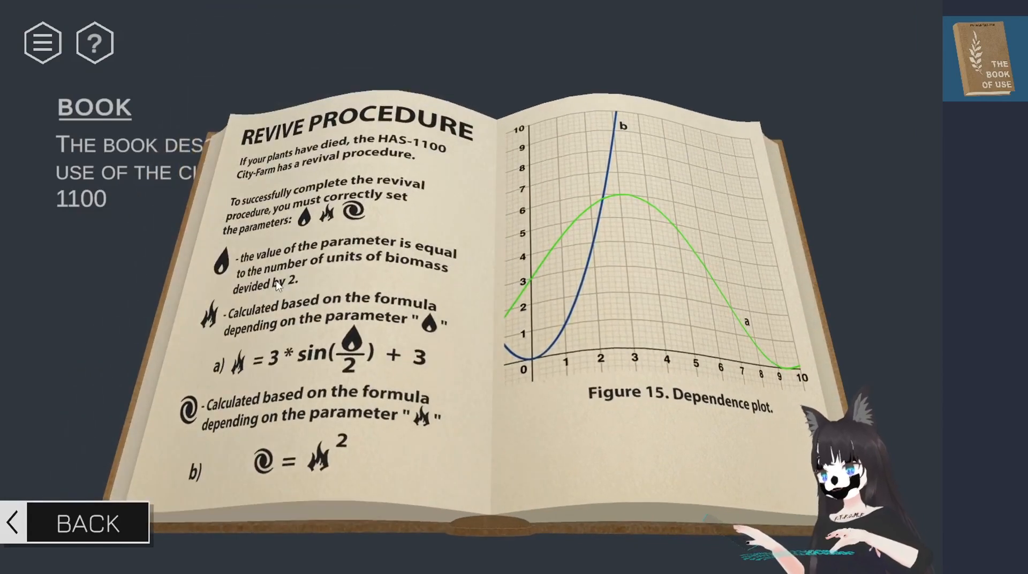
pyautogui.moveTo(309, 267)
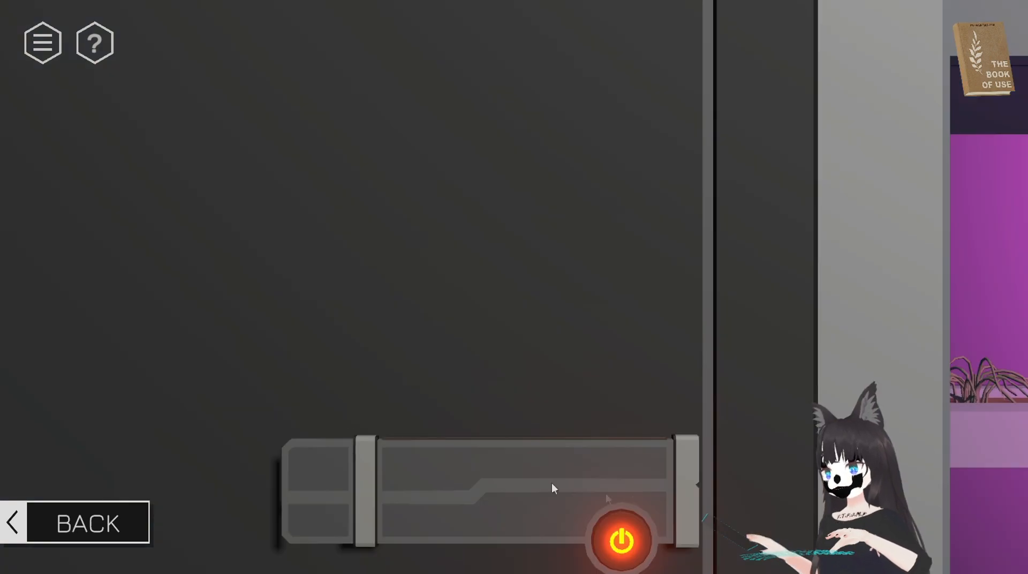
# - Set the revival panel to water 7, fire 4, wind 4 and press START
pyautogui.click(617, 539)
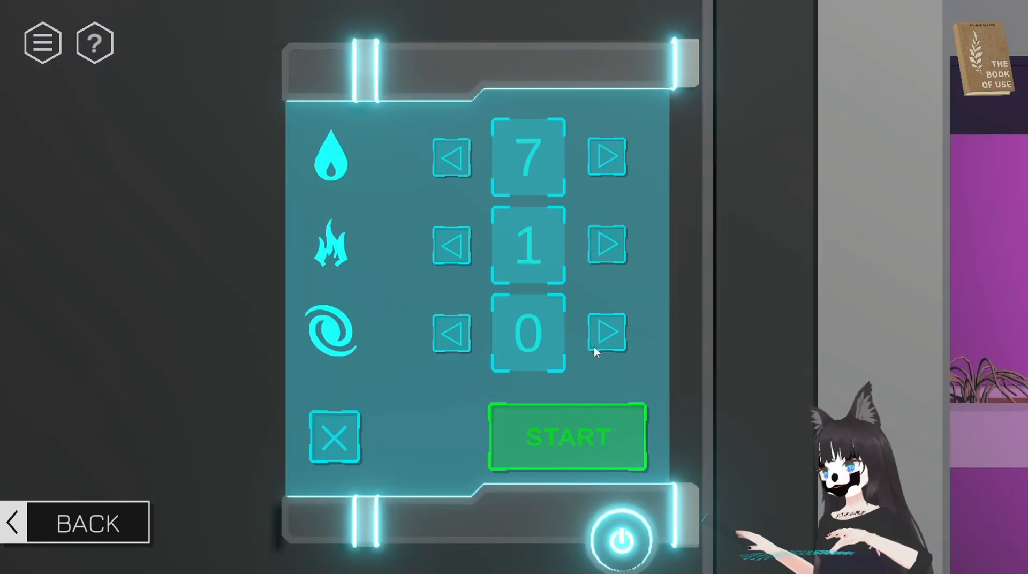
pyautogui.click(567, 436)
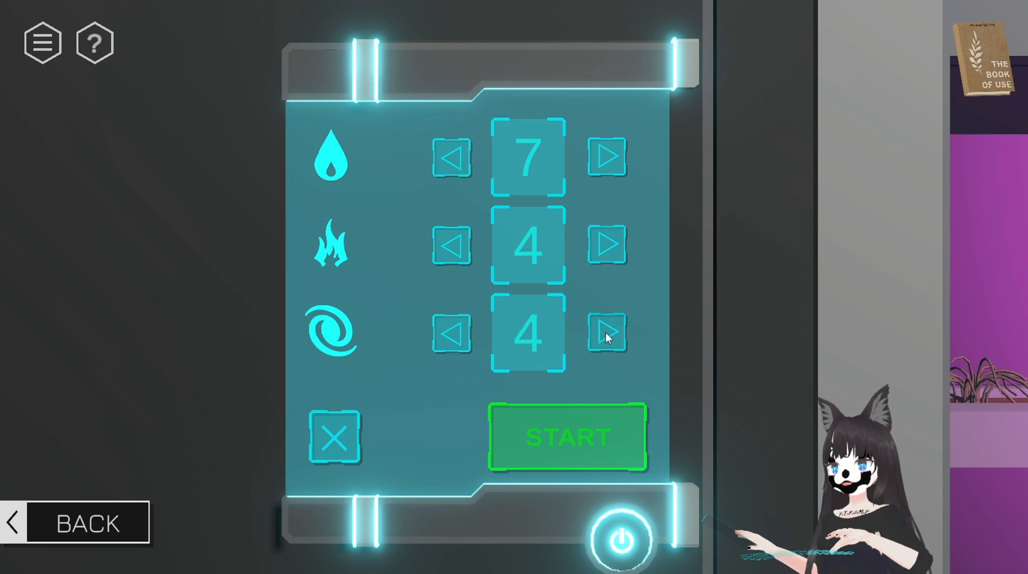
pyautogui.click(567, 437)
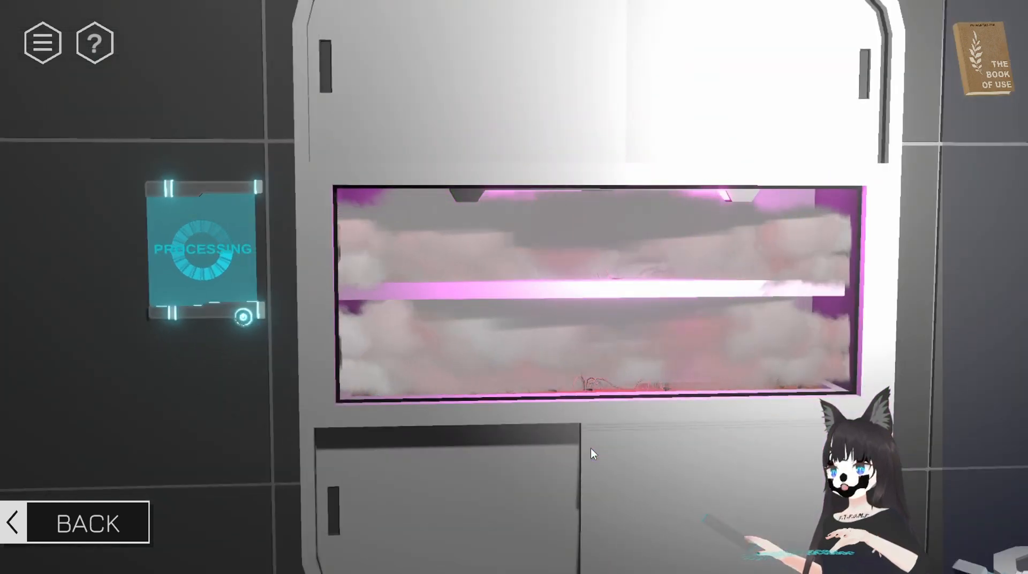